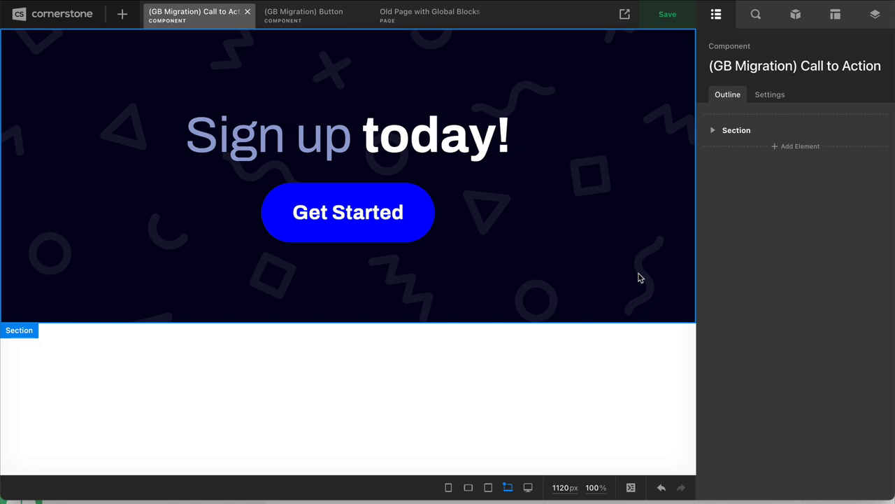
mouse_move(794, 243)
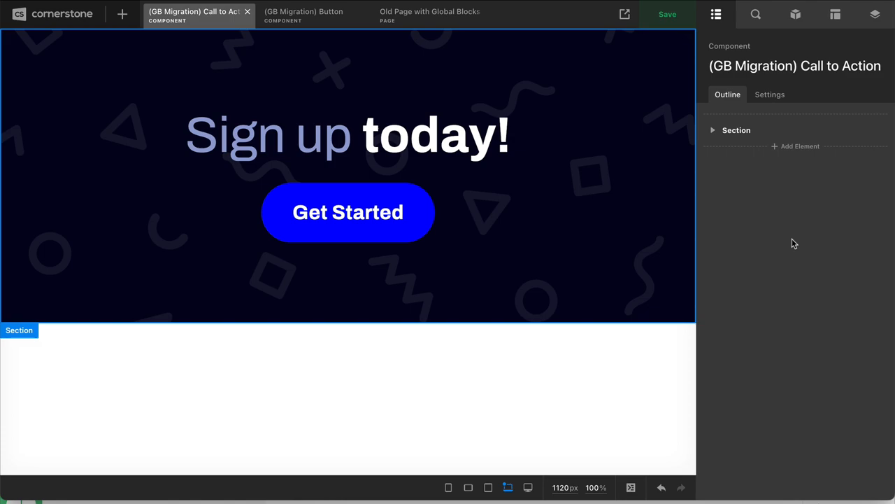
mouse_move(403, 21)
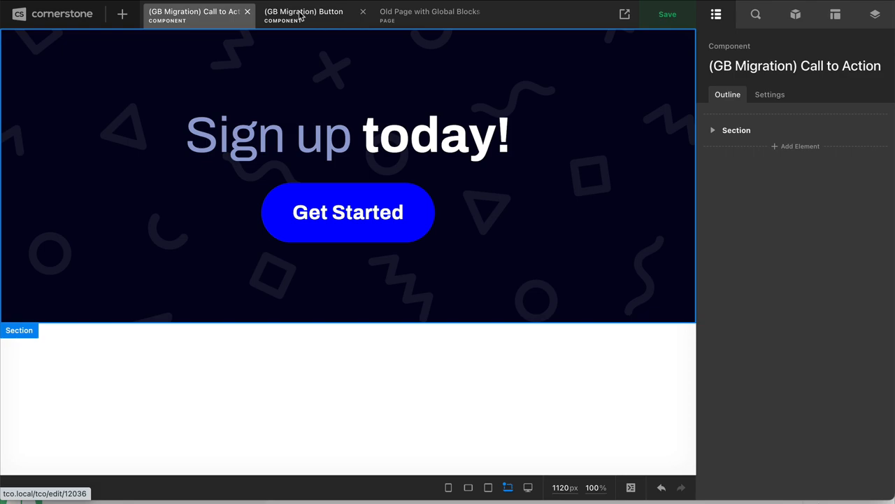
Inspect the (GB Migration) Button component's outer section, its column and the row inside.
left_click(303, 14)
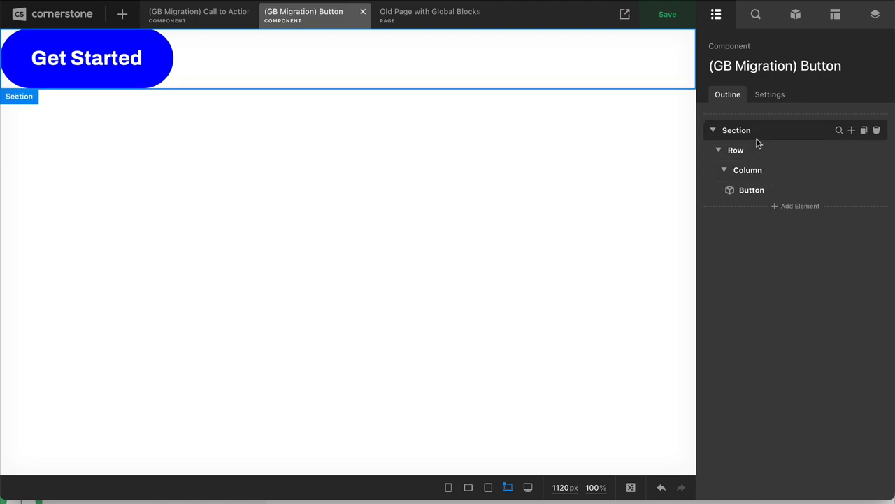
left_click(753, 190)
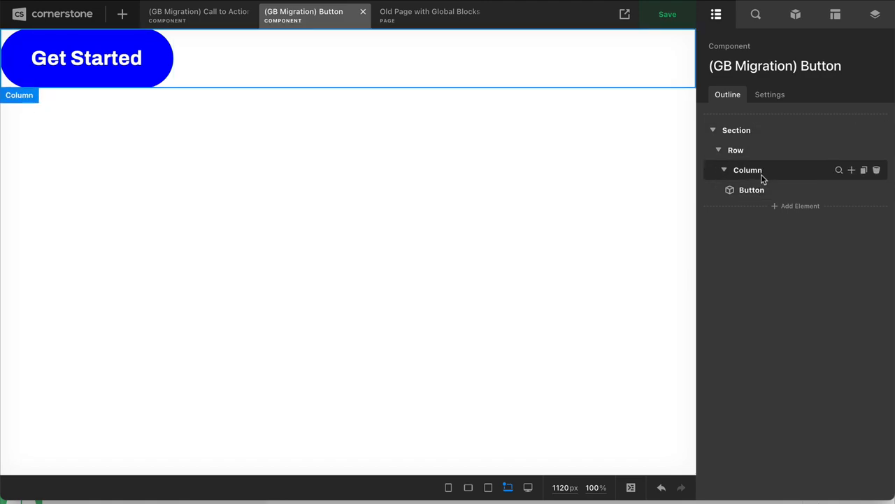
left_click(736, 128)
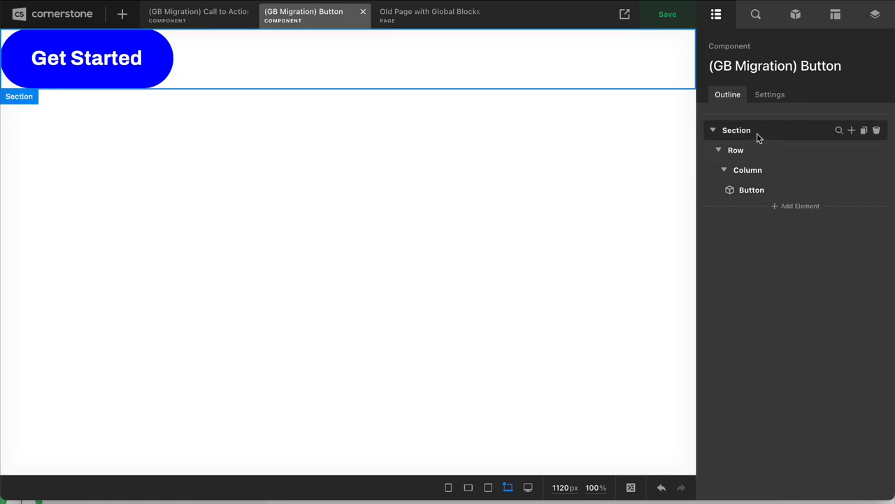
left_click(752, 191)
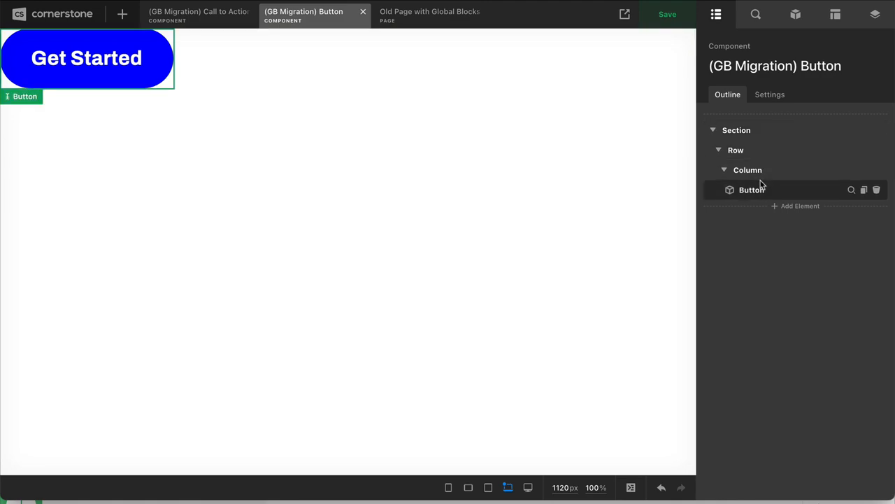
mouse_move(753, 190)
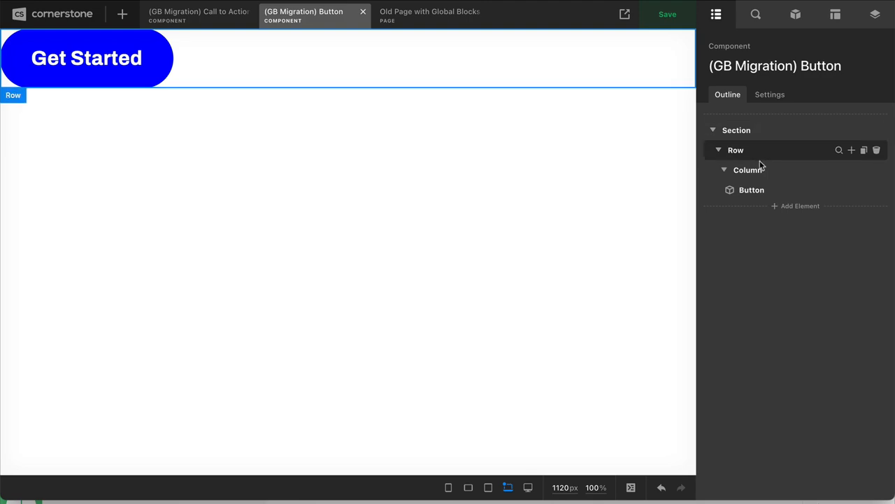
left_click(747, 170)
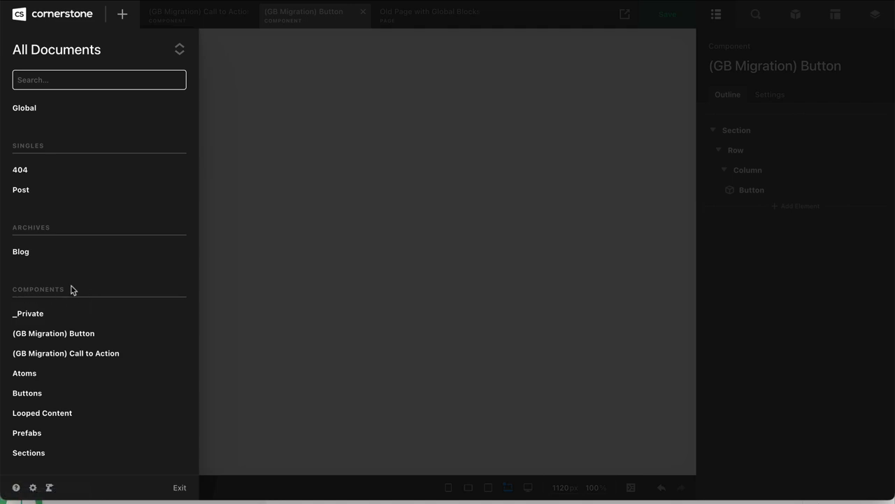
mouse_move(87, 289)
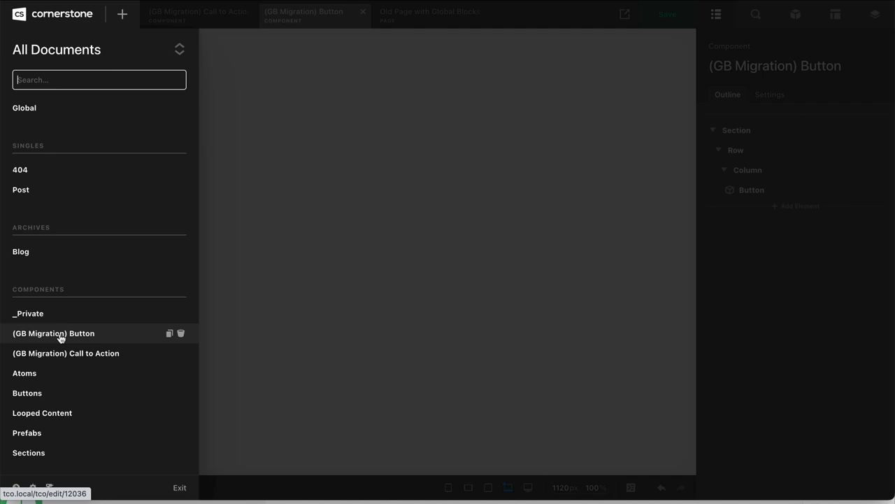
left_click(98, 79)
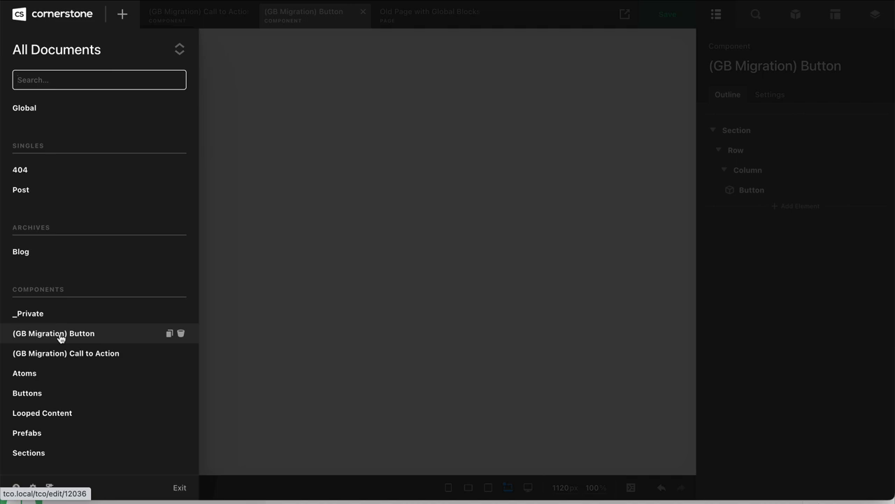
mouse_move(82, 335)
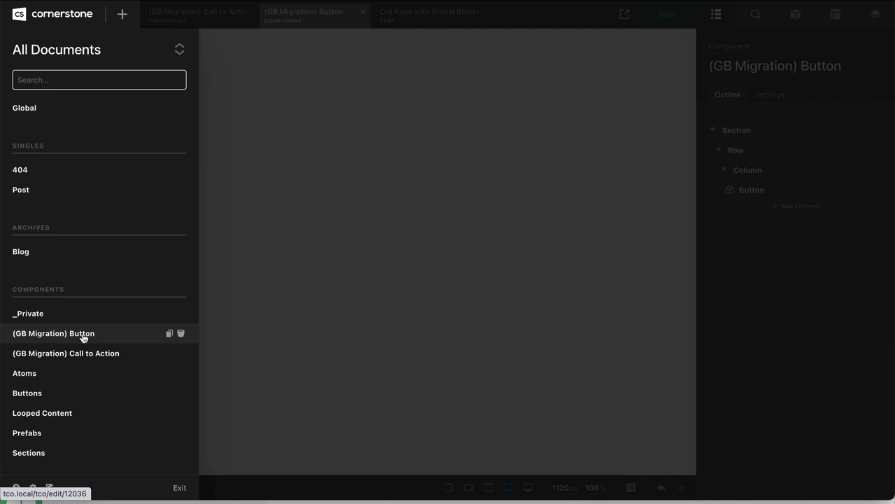
left_click(53, 333)
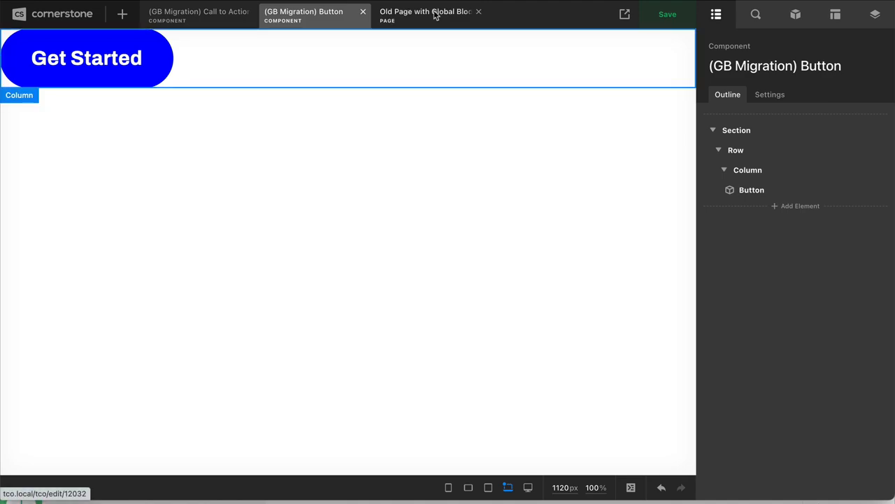
left_click(425, 14)
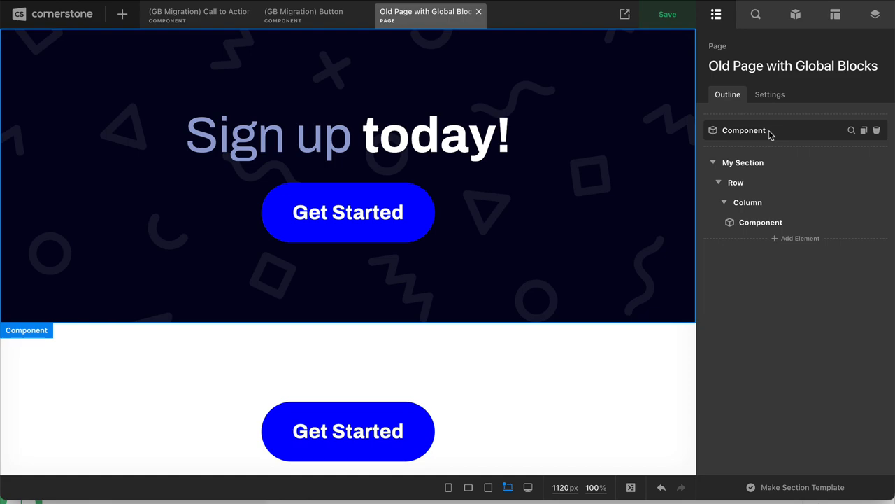
Search the elements library for 'comp' to find the Component element.
left_click(795, 14)
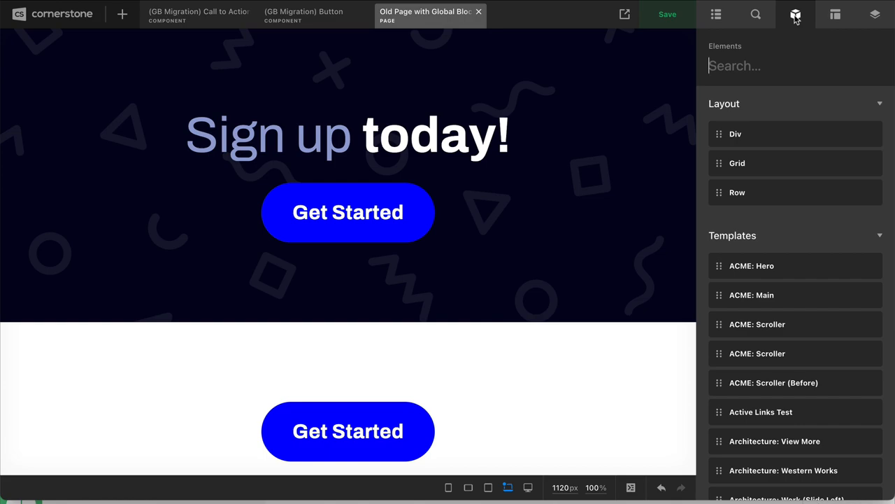
type("comp")
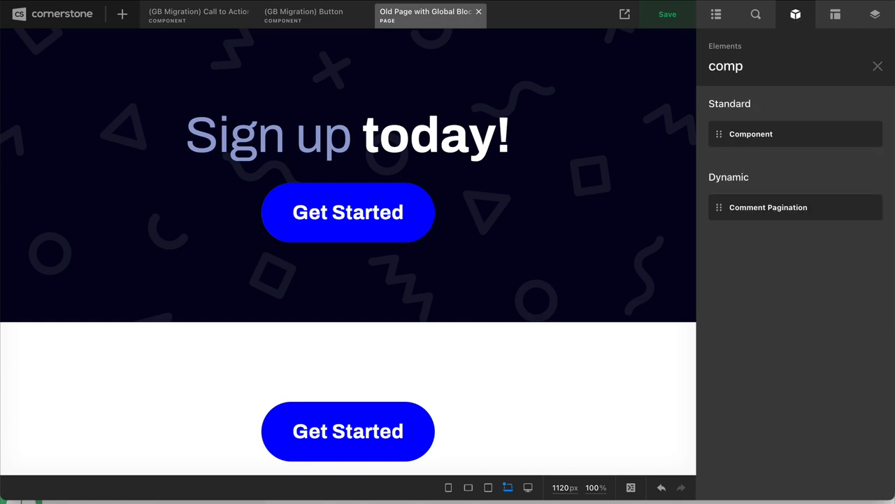
mouse_move(741, 108)
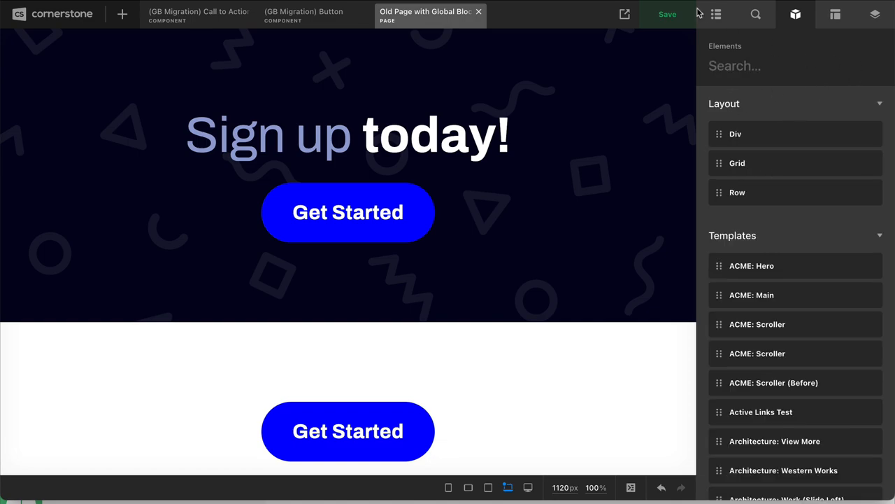
Point the lower Get Started component at (GB Migration) Call to Action instead of the Button.
left_click(716, 14)
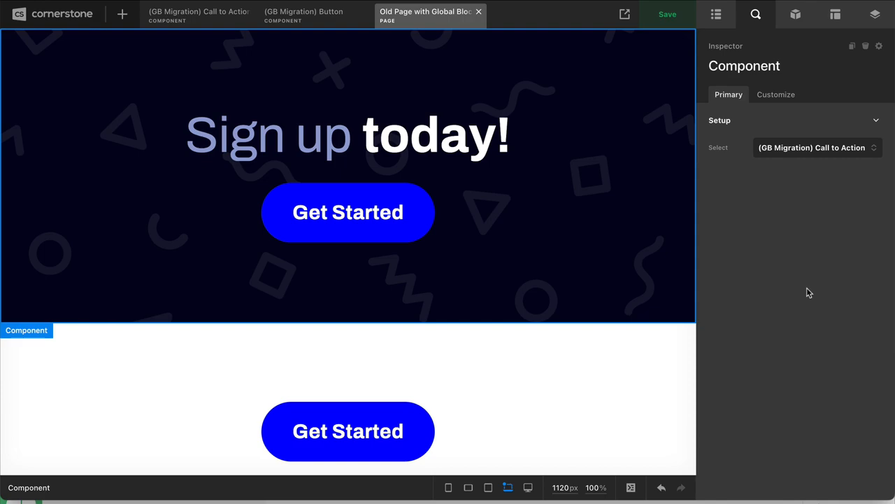
left_click(814, 148)
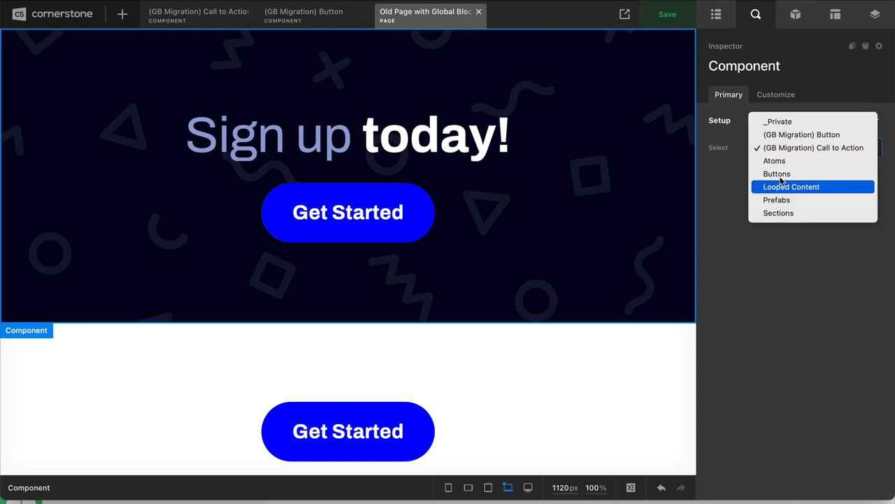
mouse_move(802, 134)
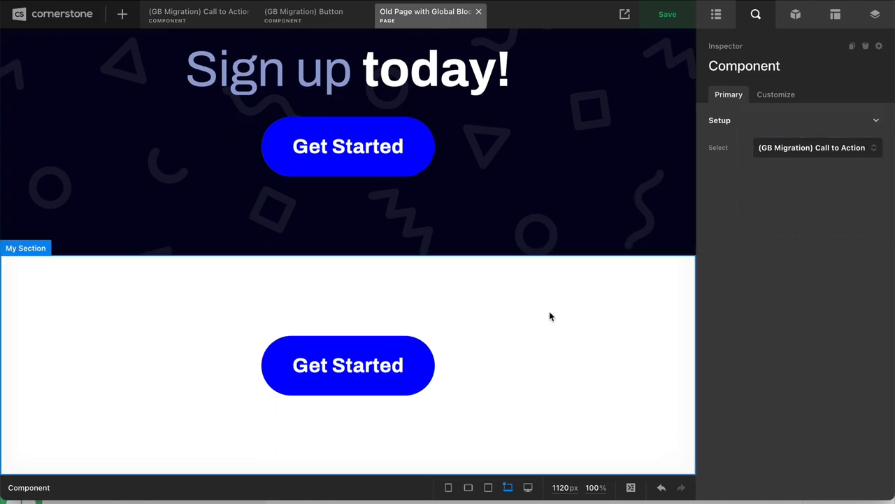
left_click(454, 365)
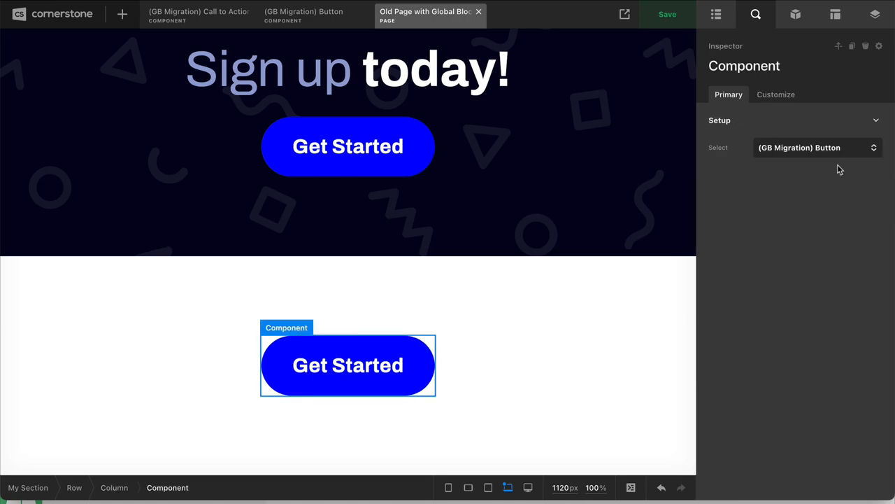
mouse_move(801, 316)
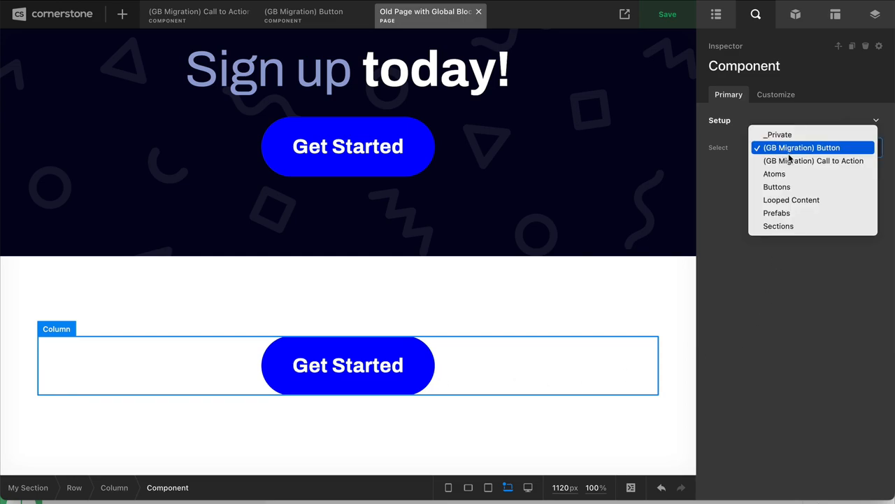
left_click(814, 160)
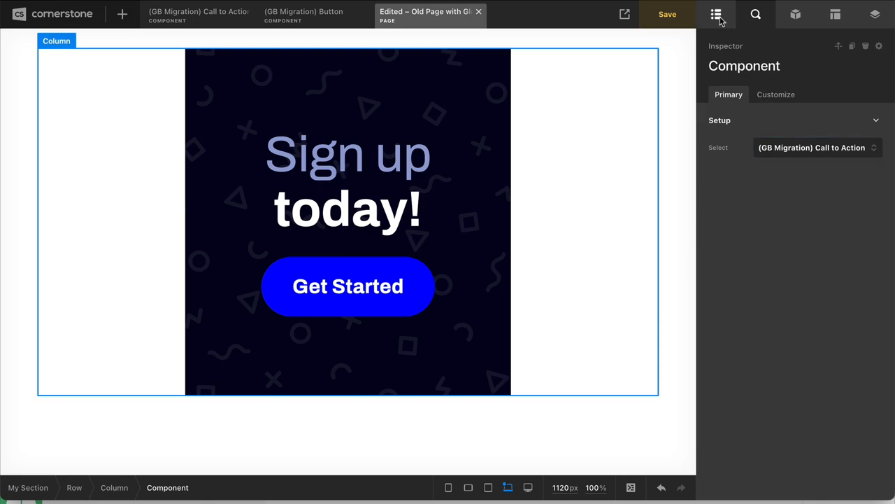
Return from the Outline to the elements library listing layout elements and templates.
left_click(716, 14)
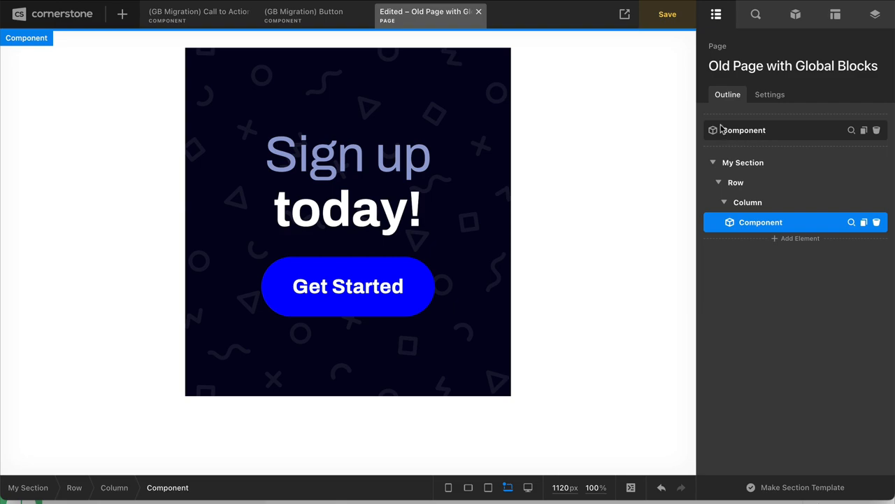
mouse_move(764, 134)
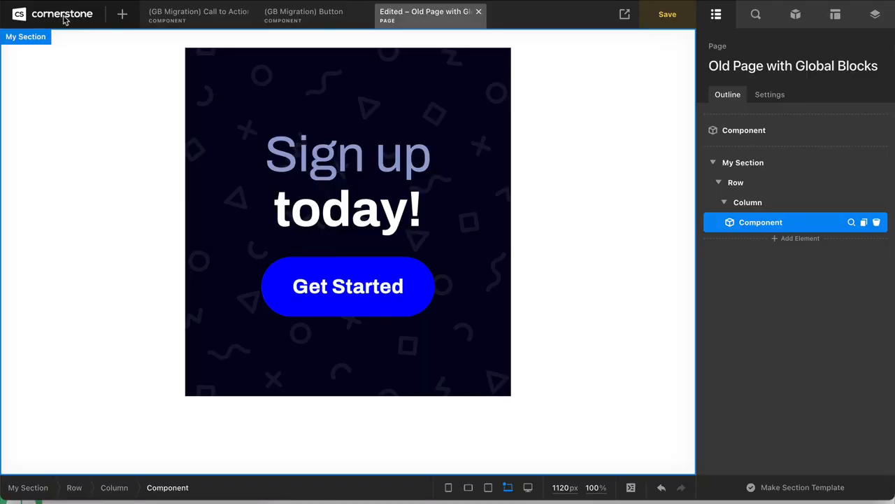
left_click(795, 14)
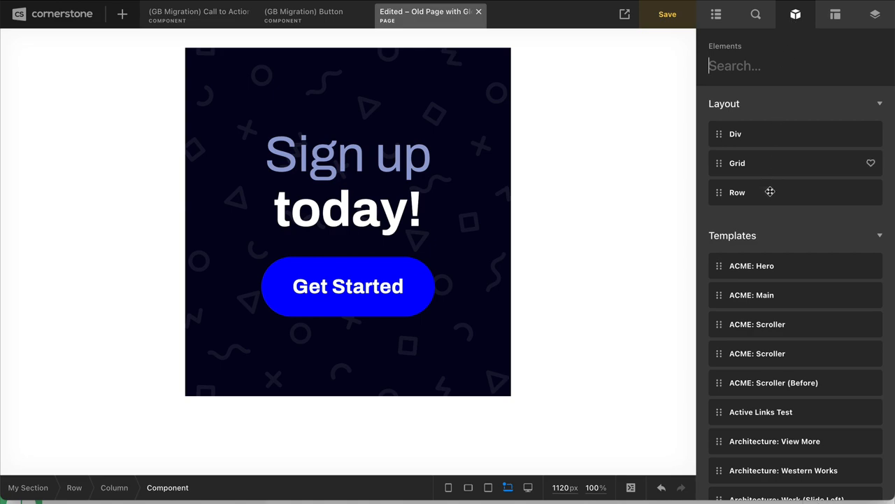
Scroll through the 'button' search results: Button element, button components and templates.
scroll("down", 3)
type("button")
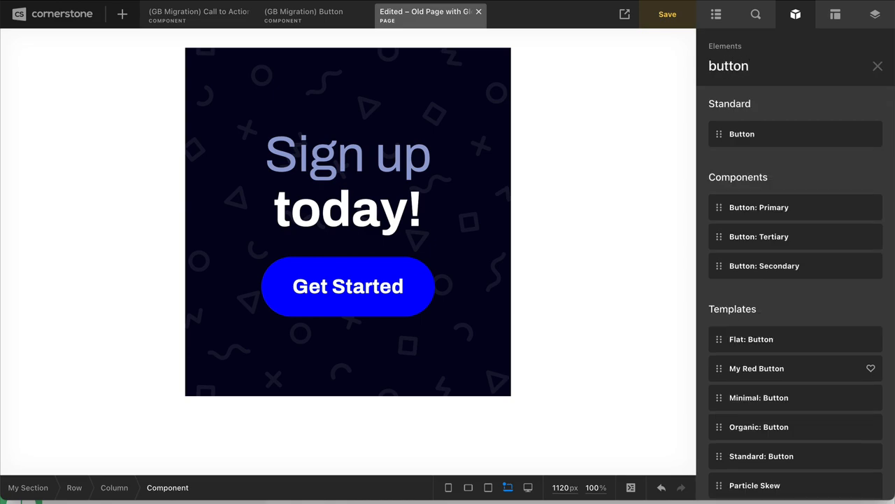
mouse_move(753, 266)
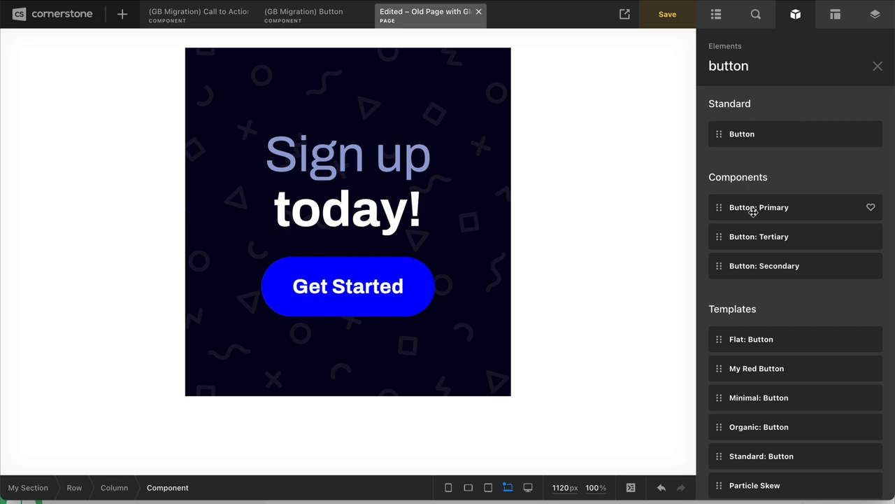
mouse_move(754, 134)
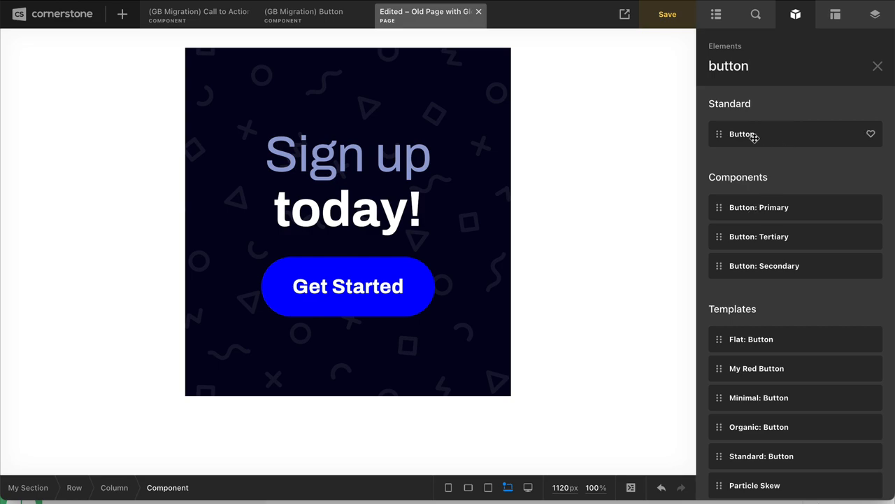
mouse_move(756, 123)
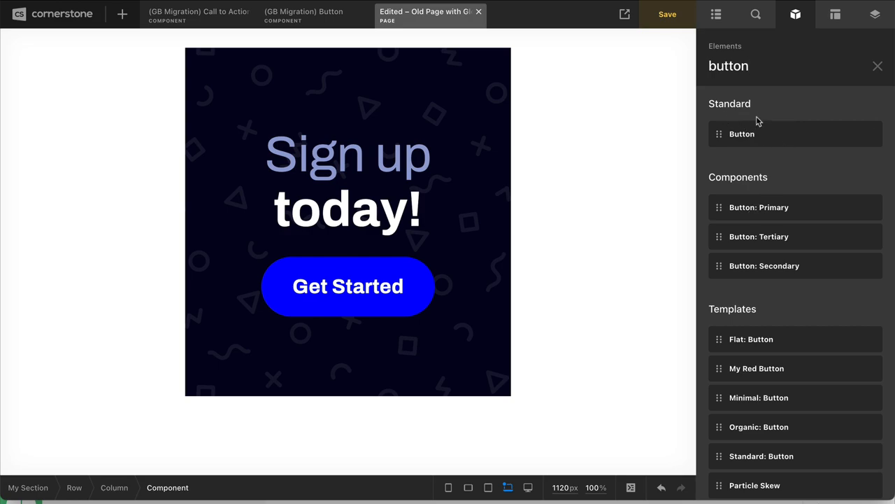
mouse_move(753, 265)
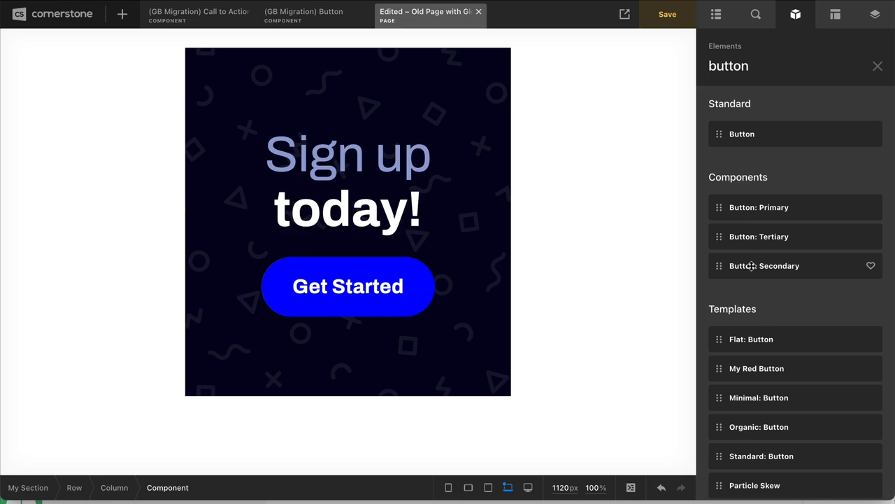